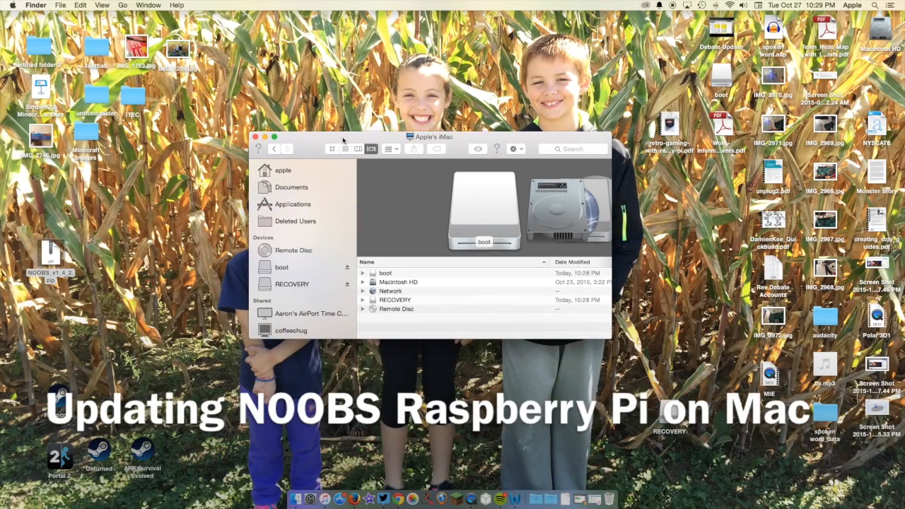
- Move the computer window, scroll past the boot and RECOVERY devices, and close it
drag(429, 136, 406, 176)
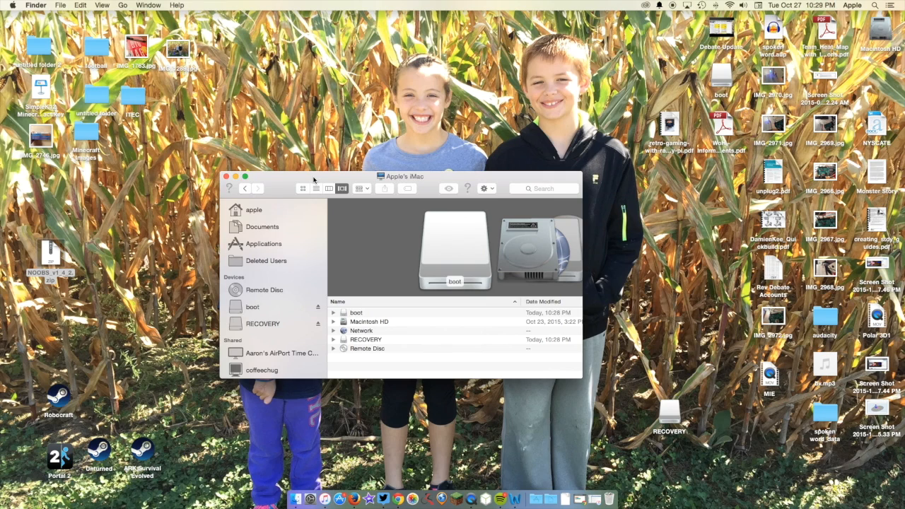
mouse_move(288, 310)
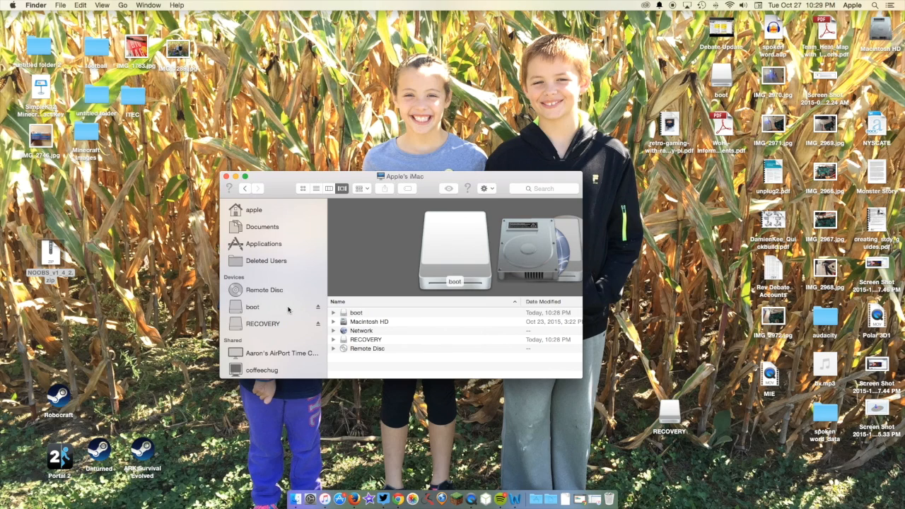
scroll(down, 3)
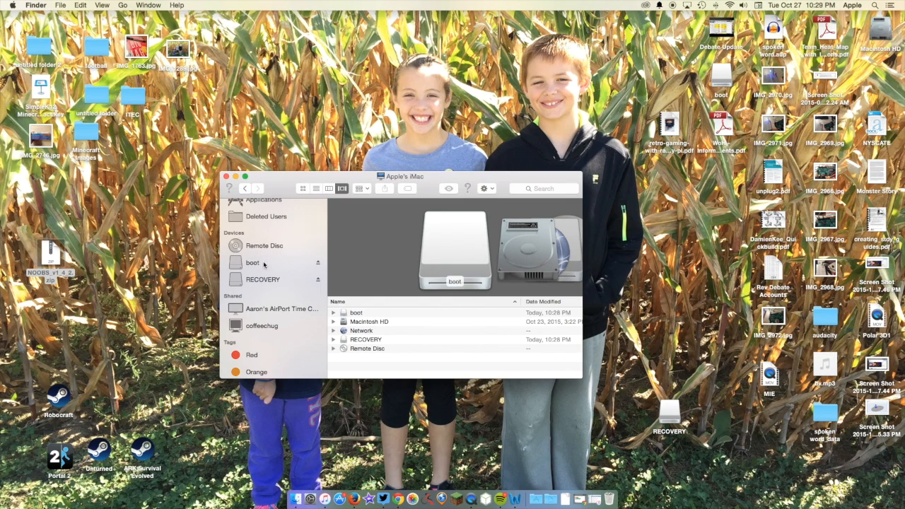
mouse_move(264, 265)
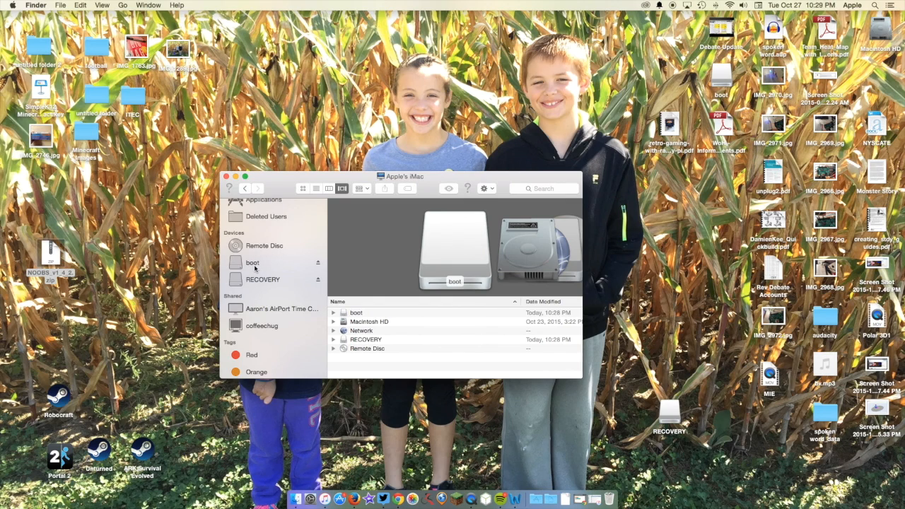
drag(401, 176, 515, 270)
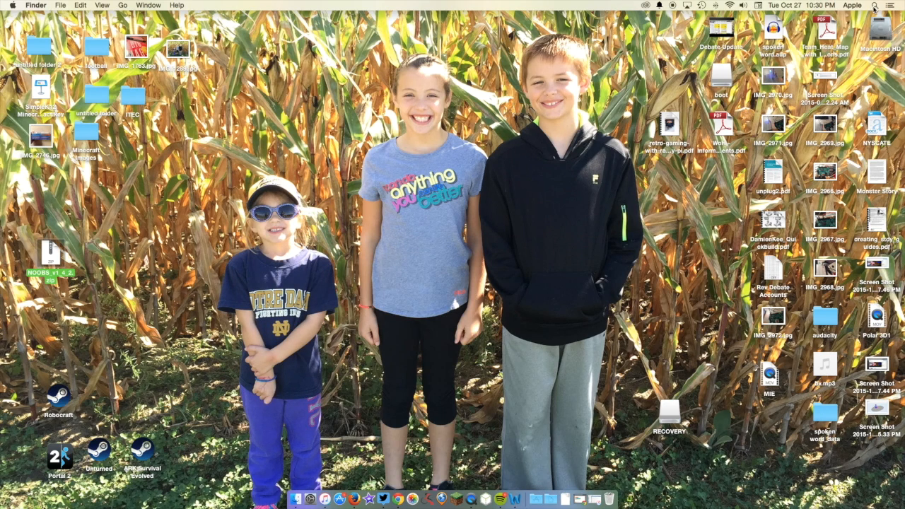
- Search Spotlight for 'disk Utility' and launch Disk Utility
click(874, 5)
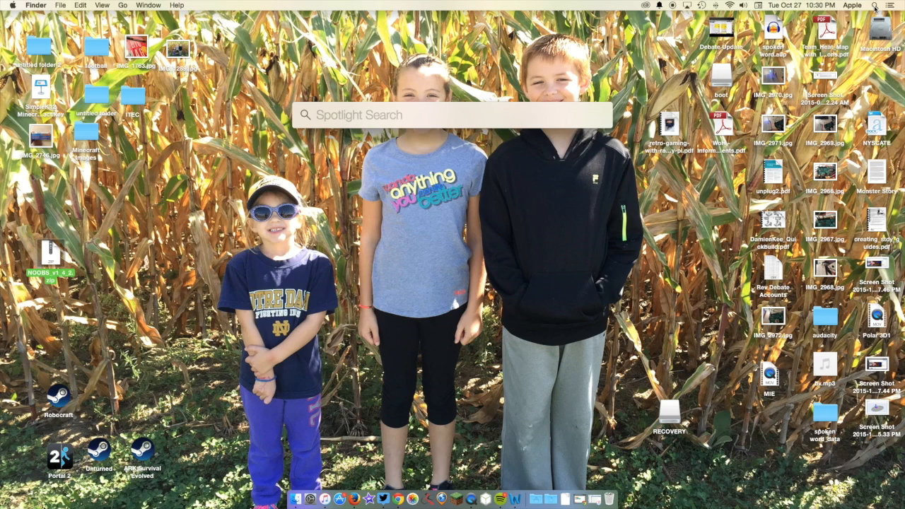
text(disk Utility)
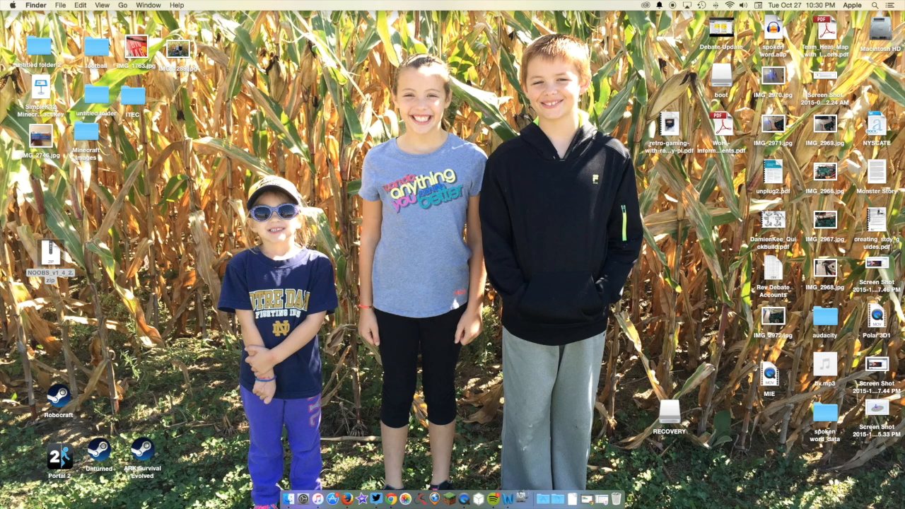
click(520, 500)
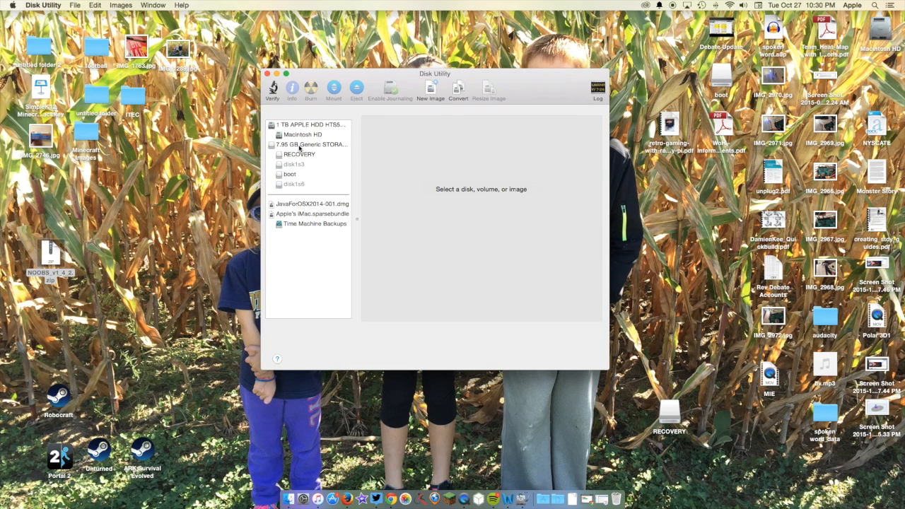
- Select the 7.95 GB SD card and set its Erase format to MS-DOS (FAT)
click(312, 144)
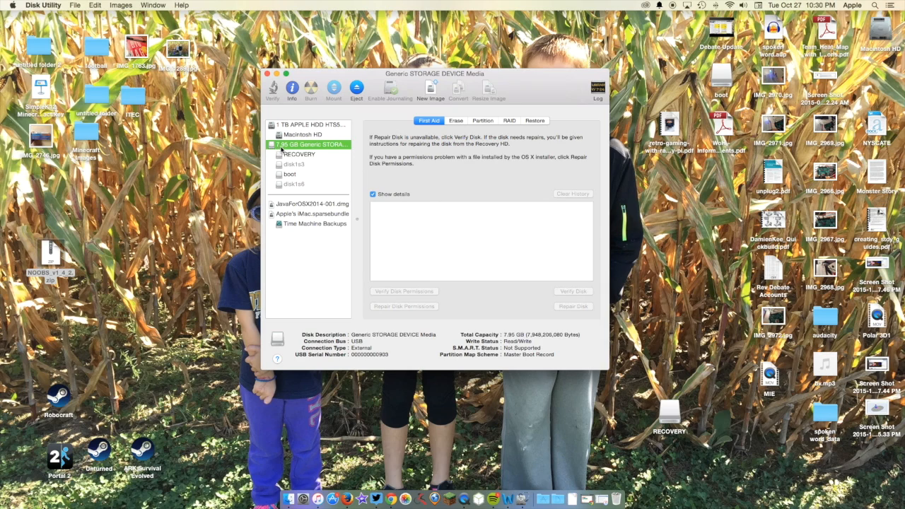
click(456, 120)
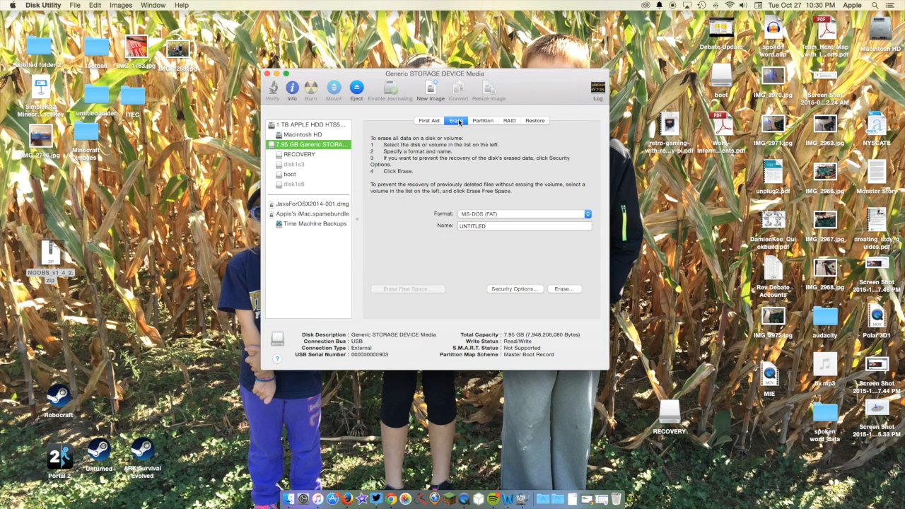
mouse_move(486, 221)
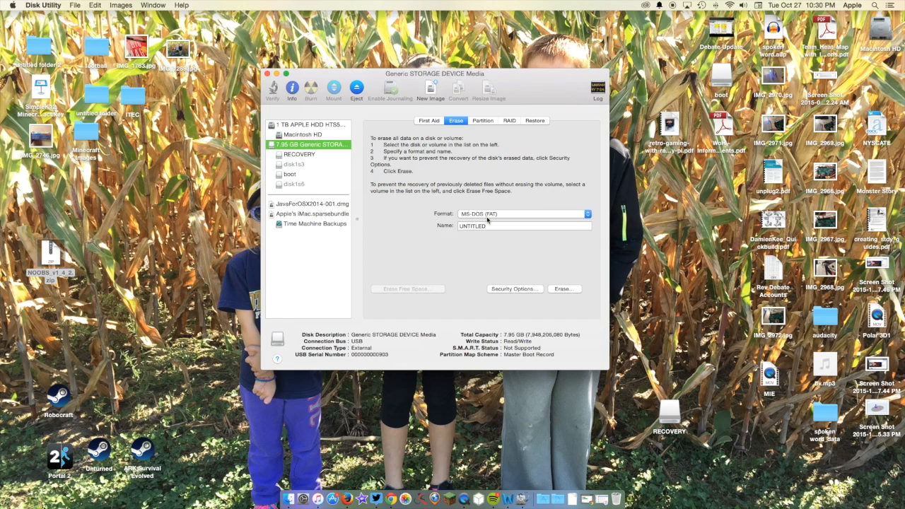
click(521, 213)
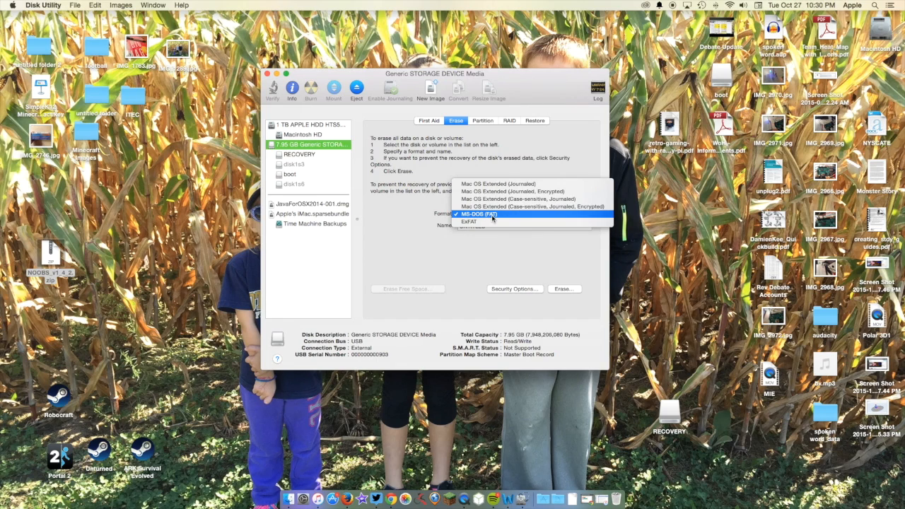
click(480, 214)
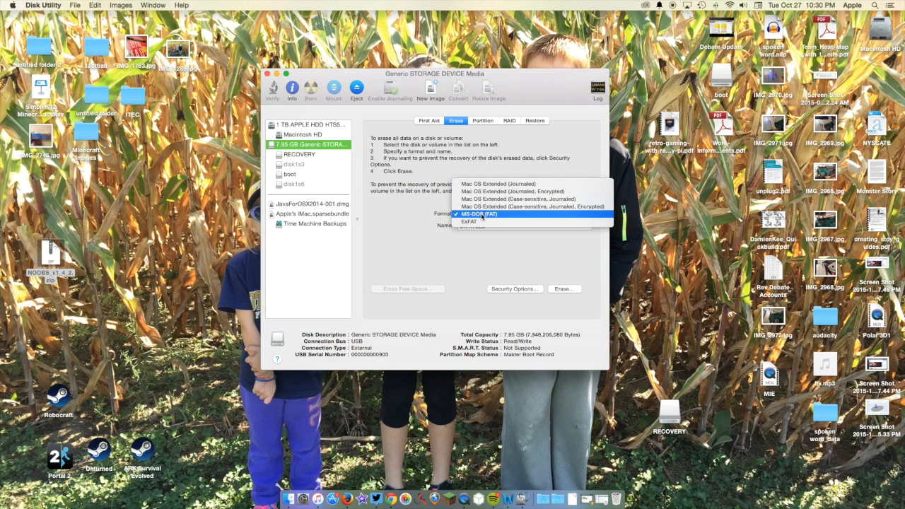
click(479, 214)
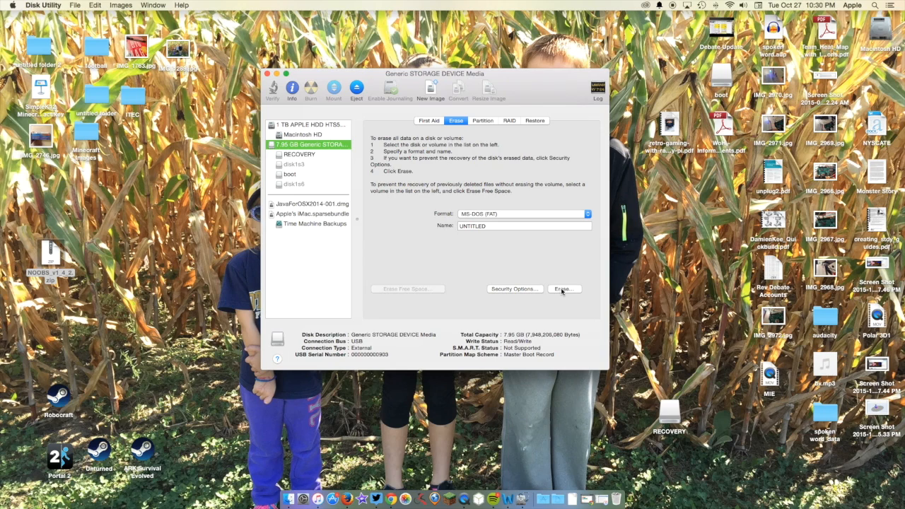
- Erase the card as an UNTITLED MS-DOS (FAT) volume and quit Disk Utility
click(564, 288)
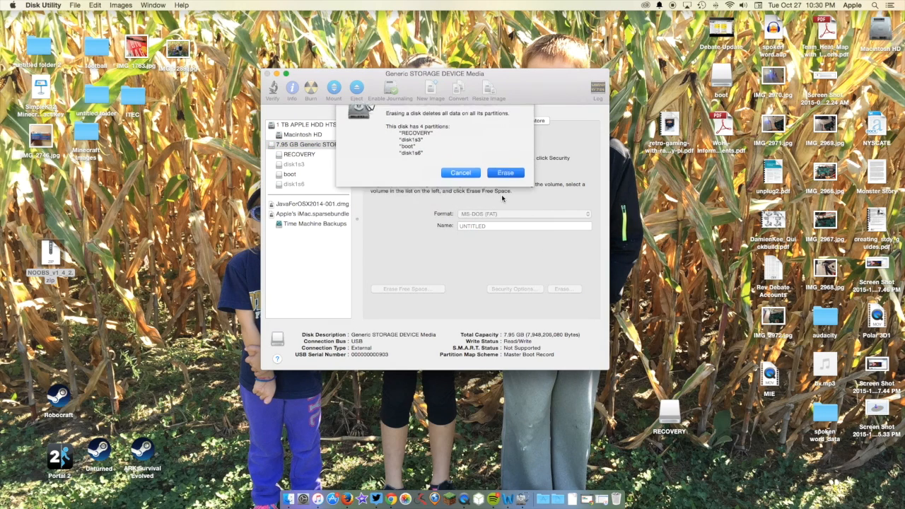
click(505, 172)
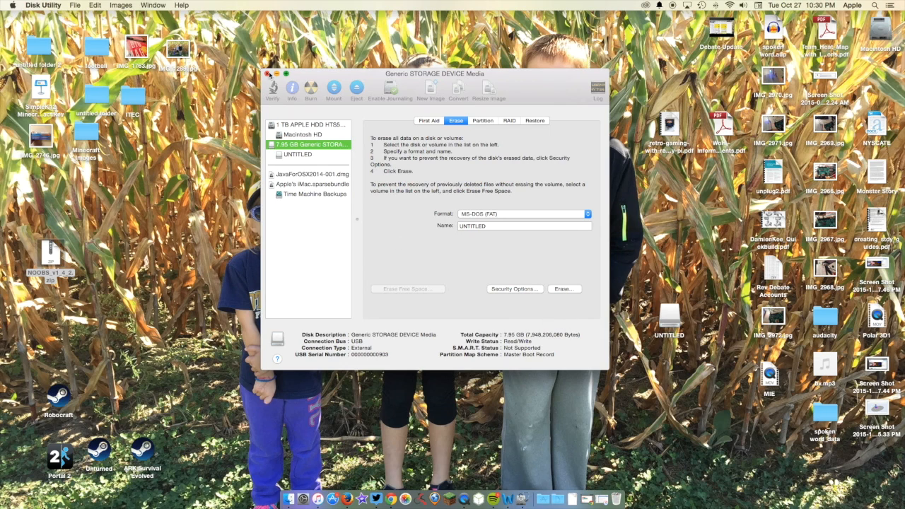
click(268, 74)
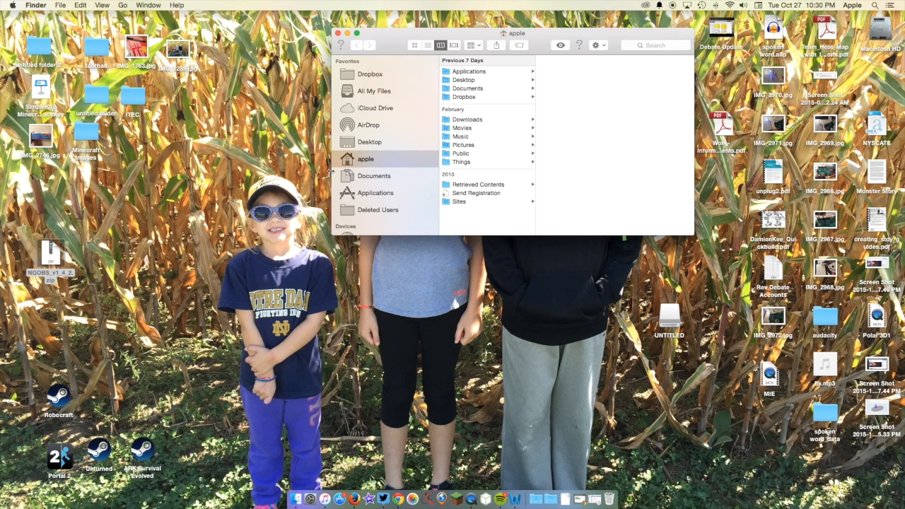
- Show the UNTITLED card and drag NOOBS_v1_4_2.zip from the desktop onto it
click(372, 174)
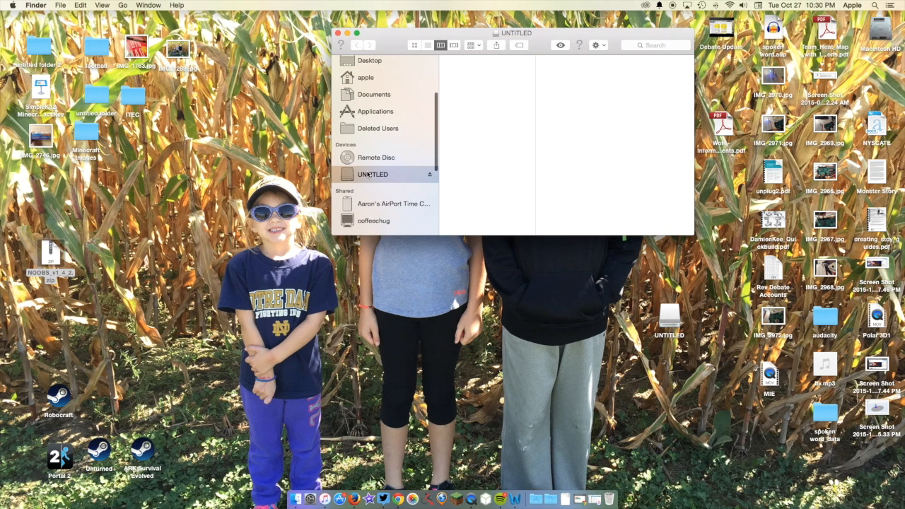
drag(512, 32, 390, 99)
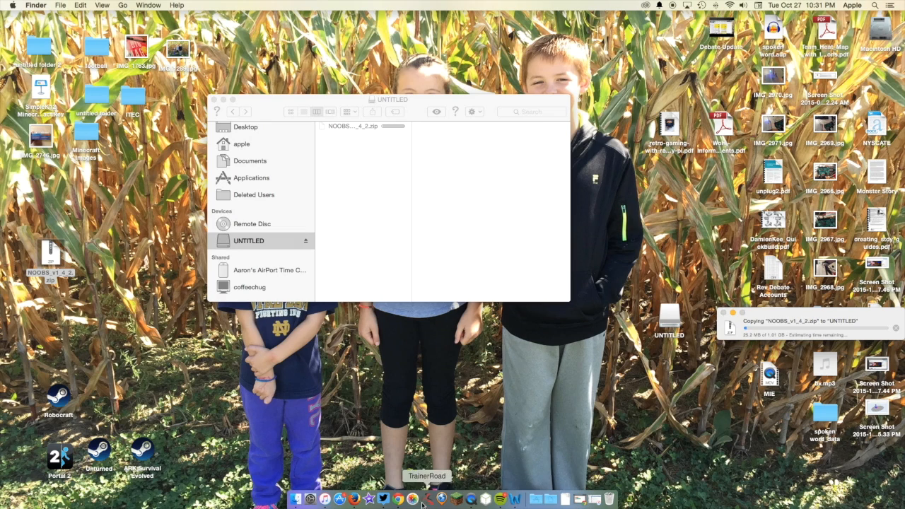
right_click(412, 500)
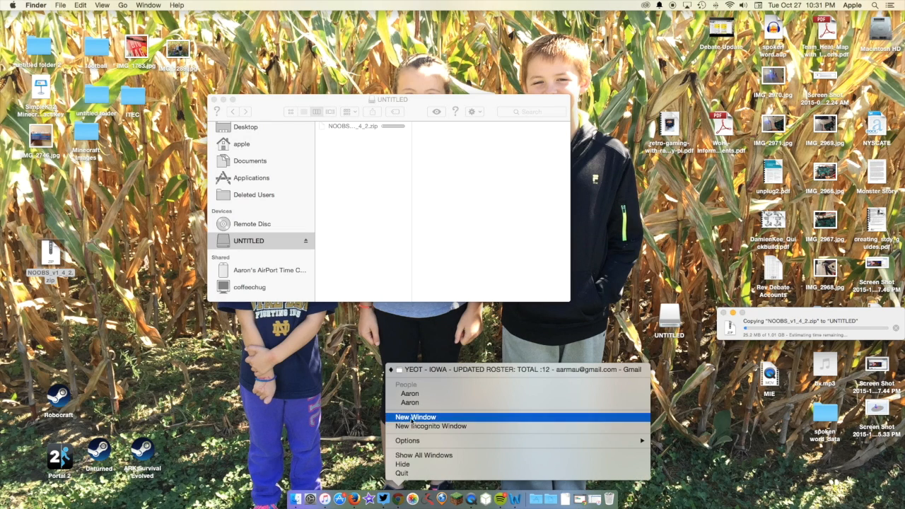
click(415, 416)
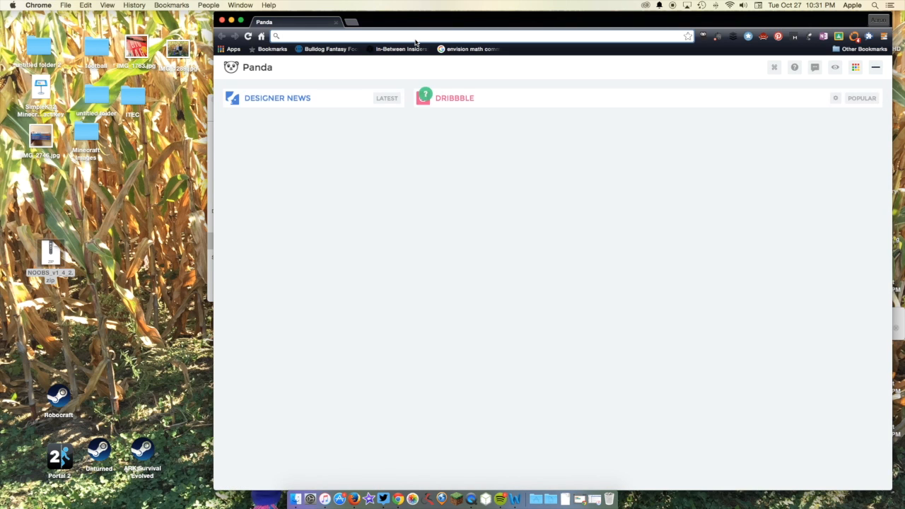
text(https://www.raspberrypi.org)
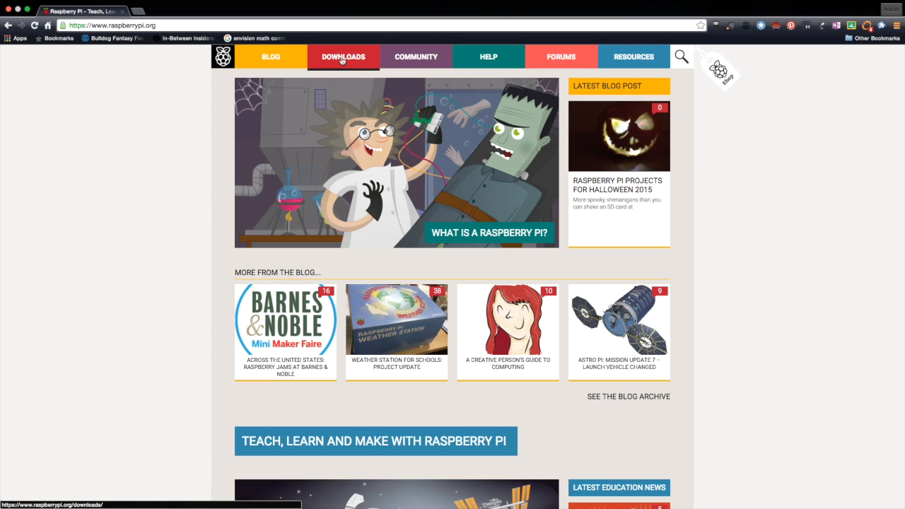
- Navigate through Downloads to the NOOBS version 1.4.2 download page
click(343, 56)
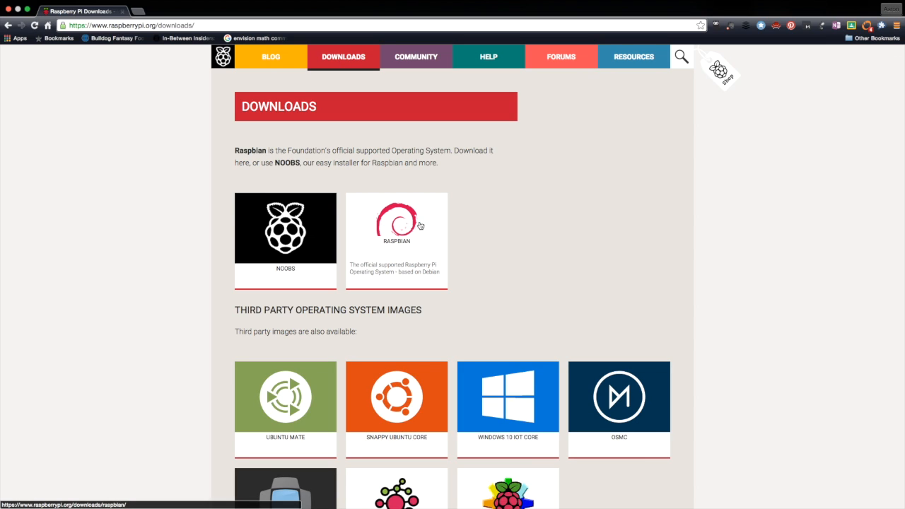
click(285, 228)
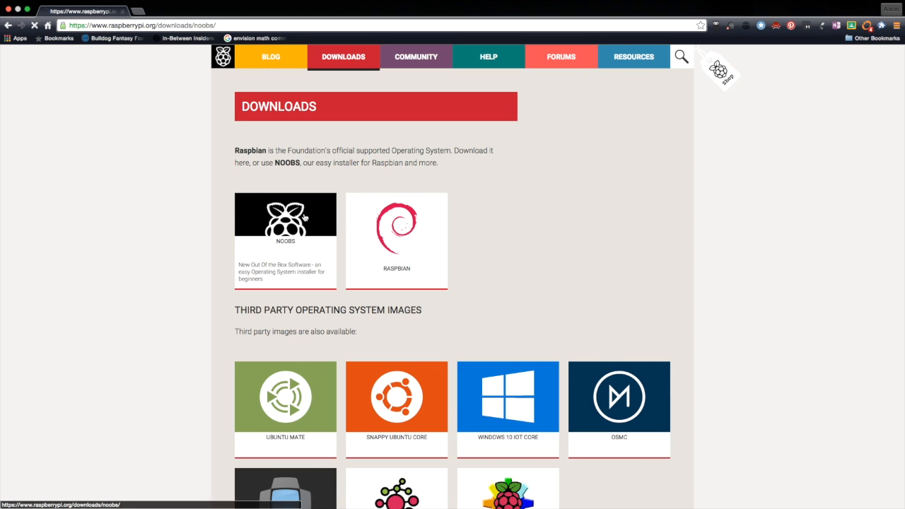
click(285, 216)
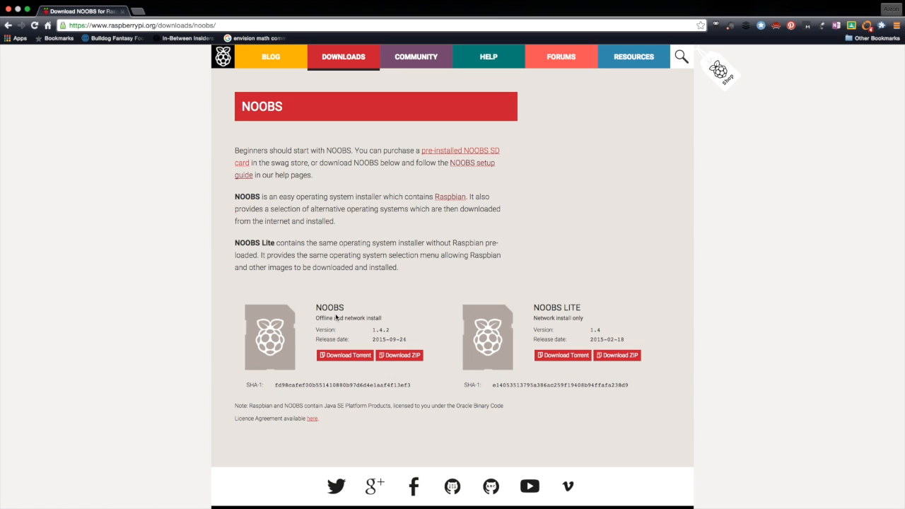
mouse_move(399, 355)
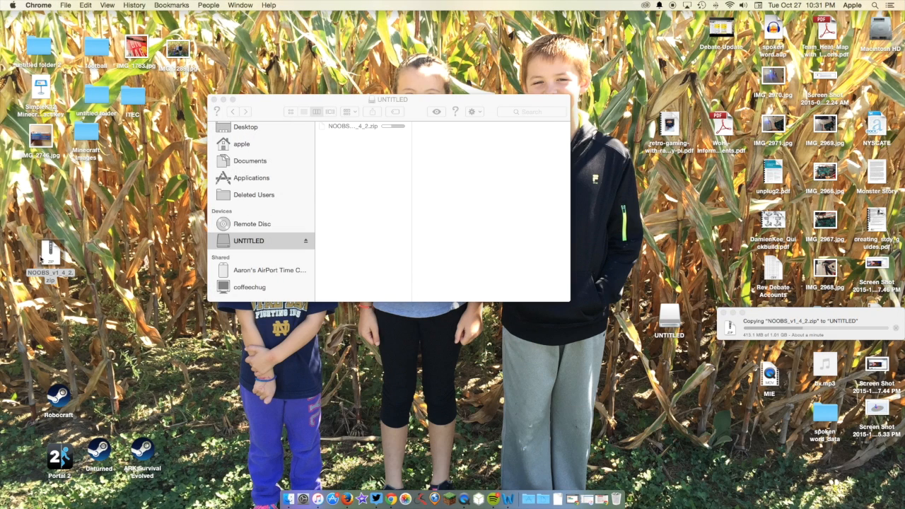
- Bring the card's Finder window forward and wait for NOOBS_v1_4_2.zip to finish copying
click(49, 254)
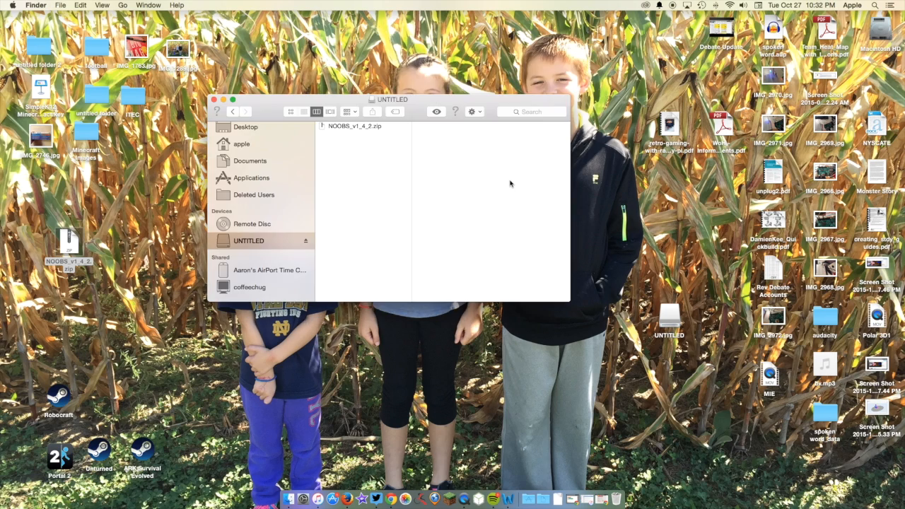
mouse_move(347, 129)
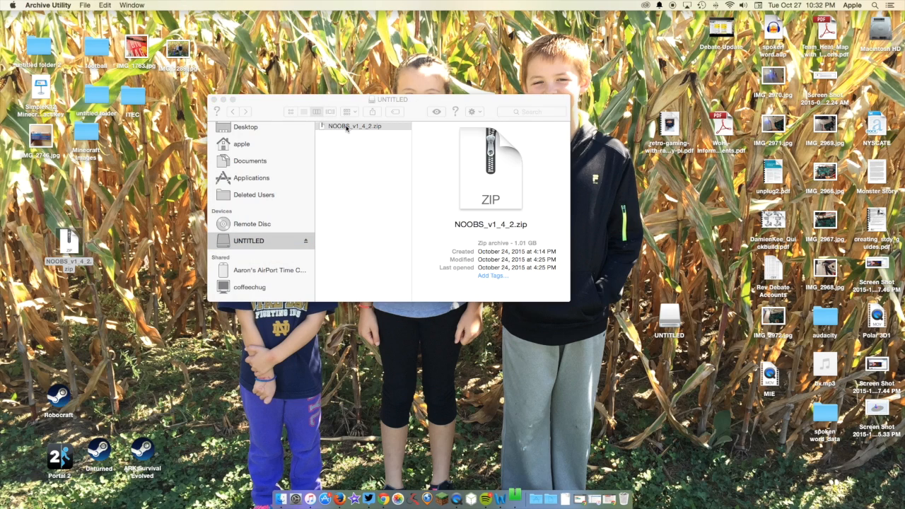
- Extract NOOBS_v1_4_2.zip, maximise the window, and select bootcode.bin
double_click(490, 168)
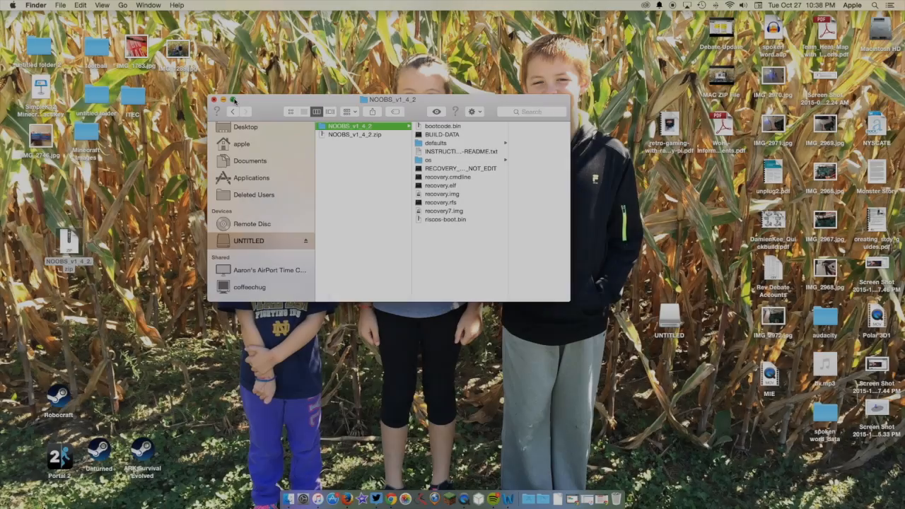
click(233, 100)
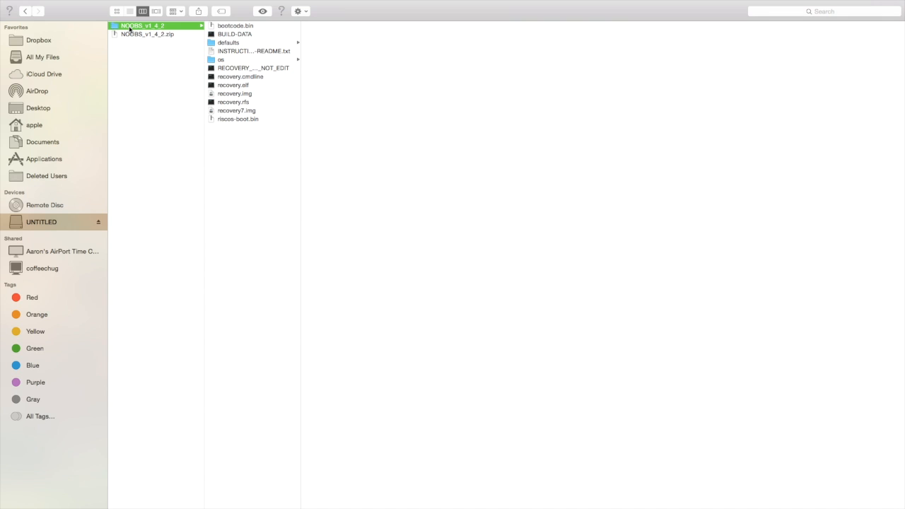
click(235, 26)
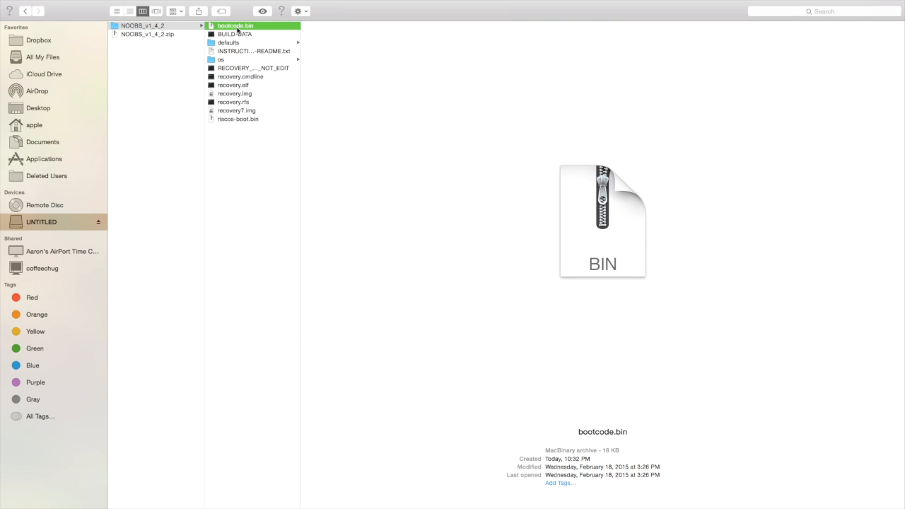